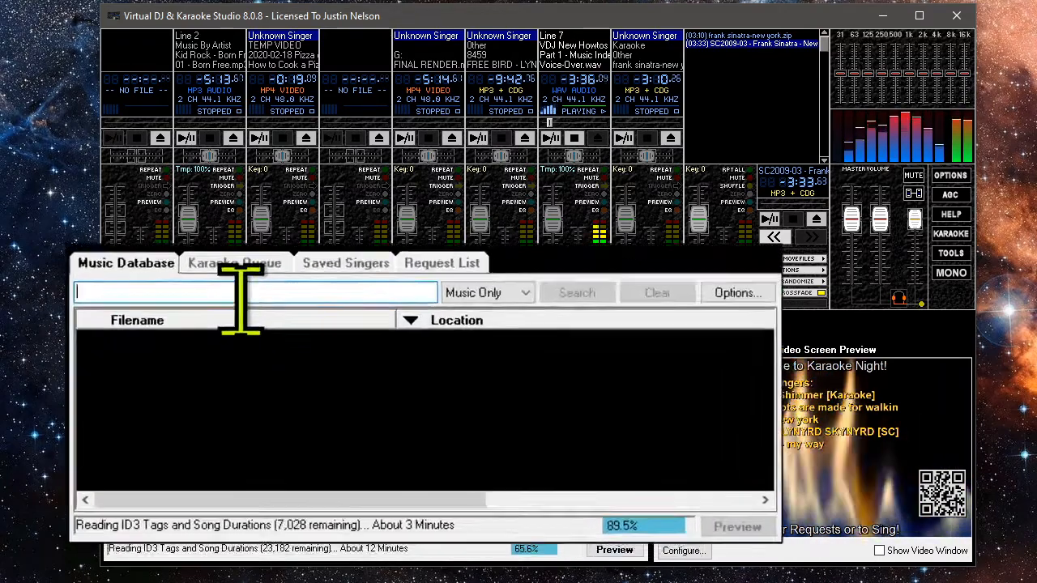
- Search the Music Database for Beyonce, then Metallica, then Lorde, and start adding a folder to the index
text(Bey)
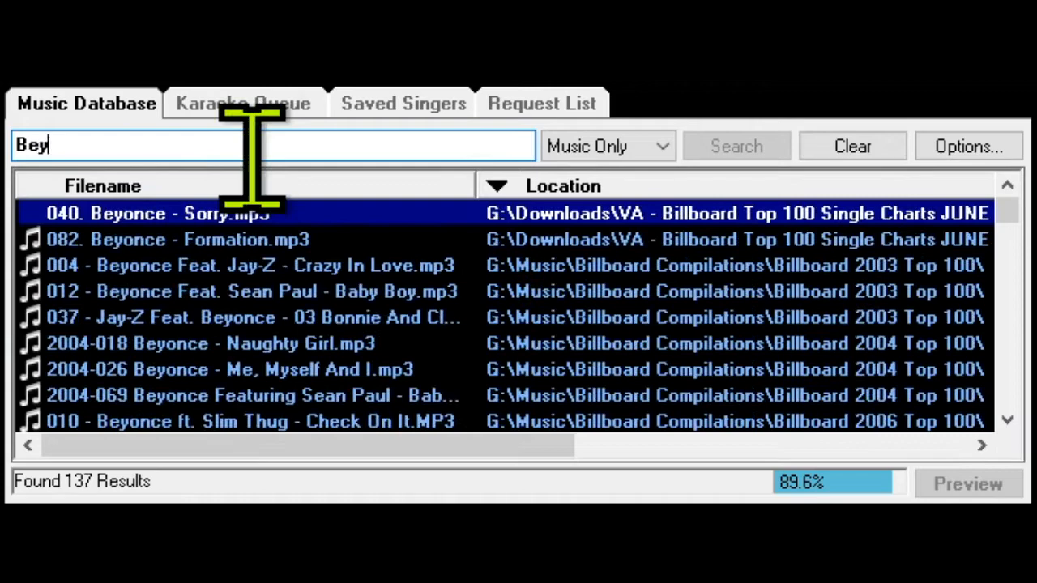
text(once)
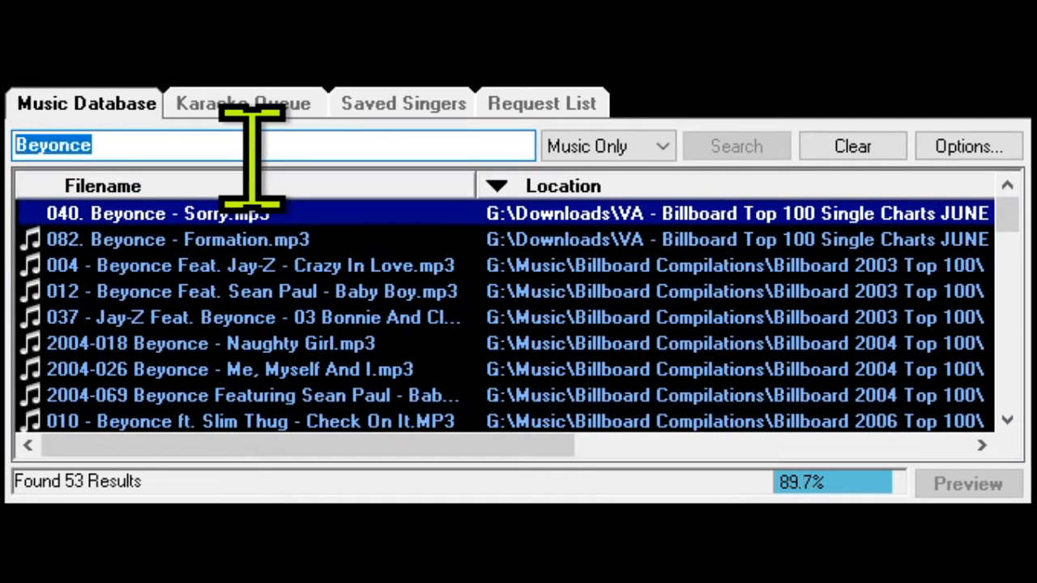
text(Metallica)
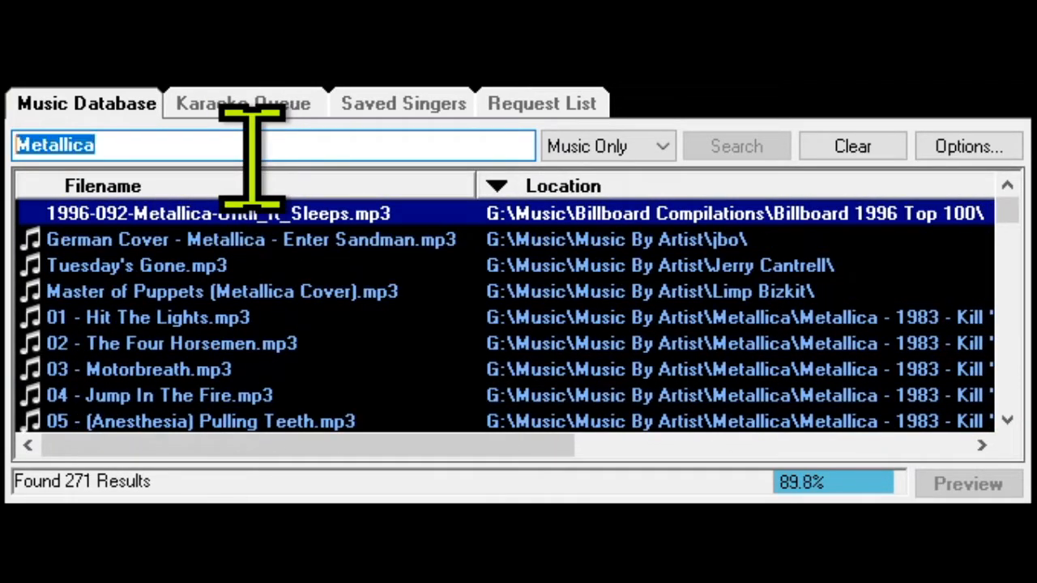
text(Lorde)
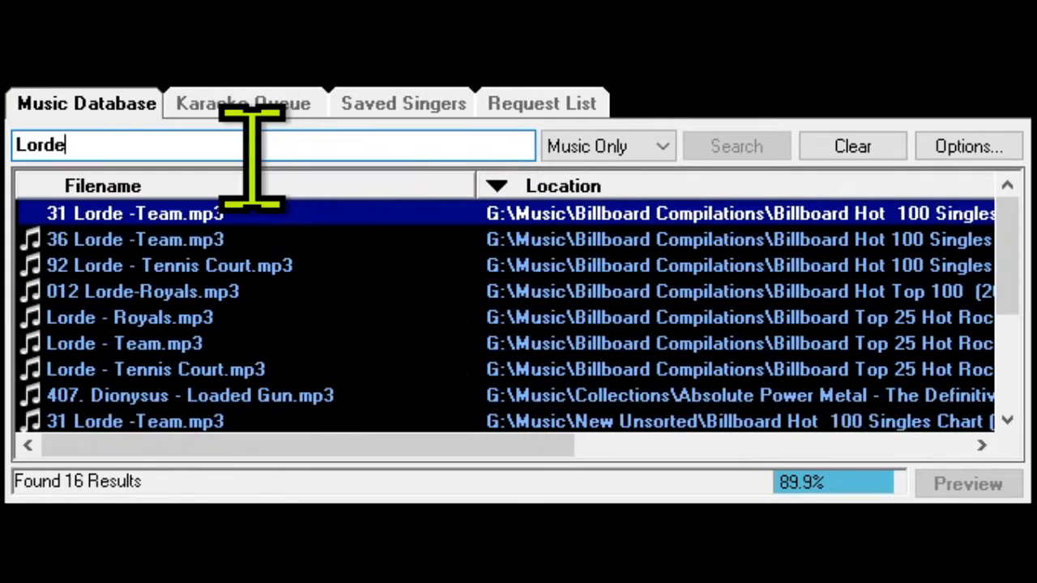
click(129, 316)
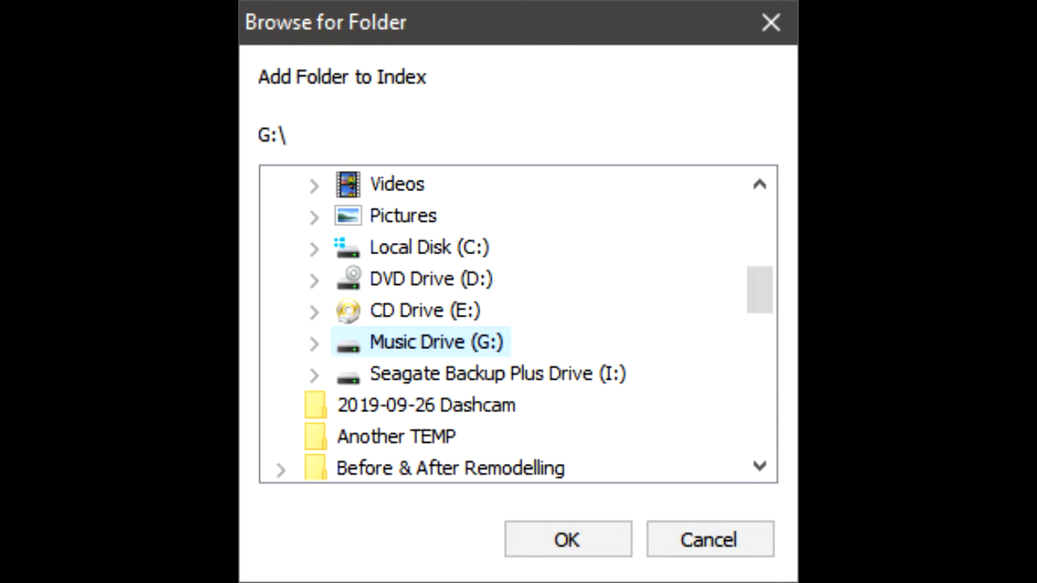
- Add Music Drive (G:) to the indexed folders so G:\ and Downloads are both listed
click(428, 246)
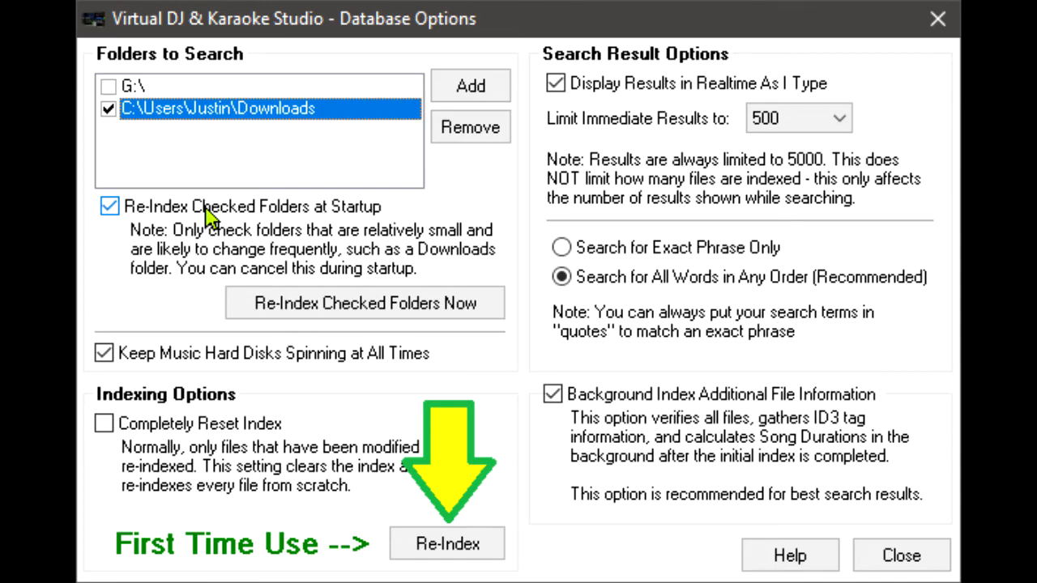
- Re-index the G:\ drive and Downloads folders, reading tags for about 66,700 files
click(448, 545)
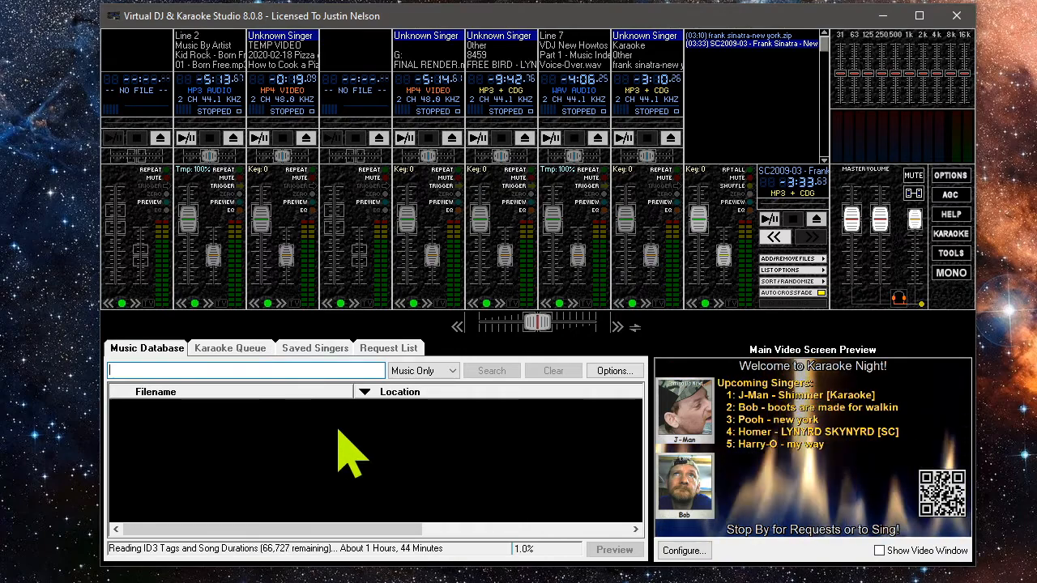
- Search the re-indexed database for Metallica, returning 269 results while tags keep loading
text(Metallica)
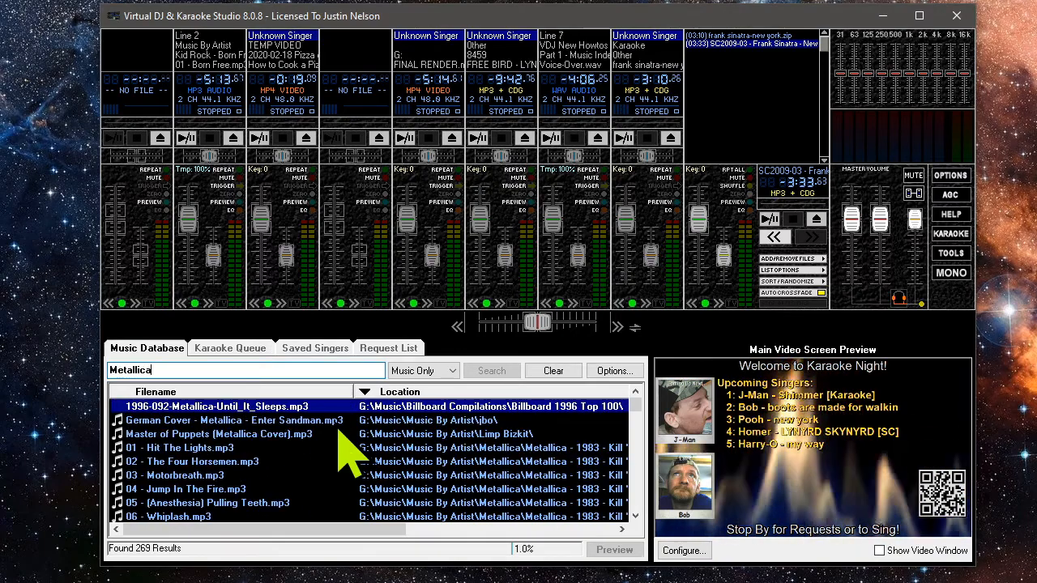